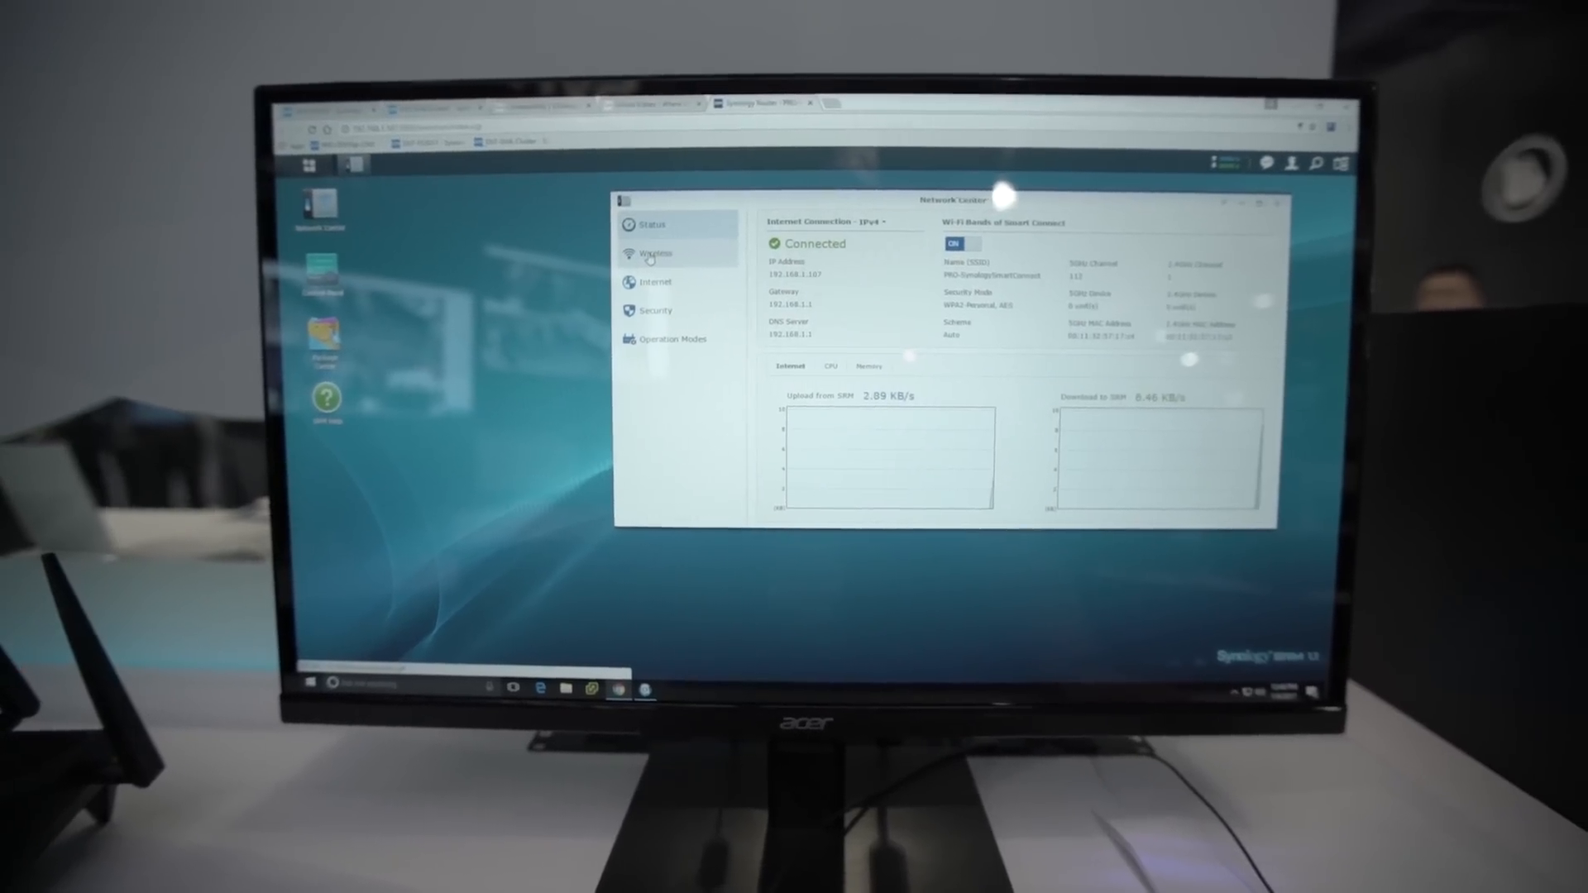
- View the Wireless and Internet settings in Network Center, discarding unsaved changes
{"action": "left_click", "coordinate": [653, 254]}
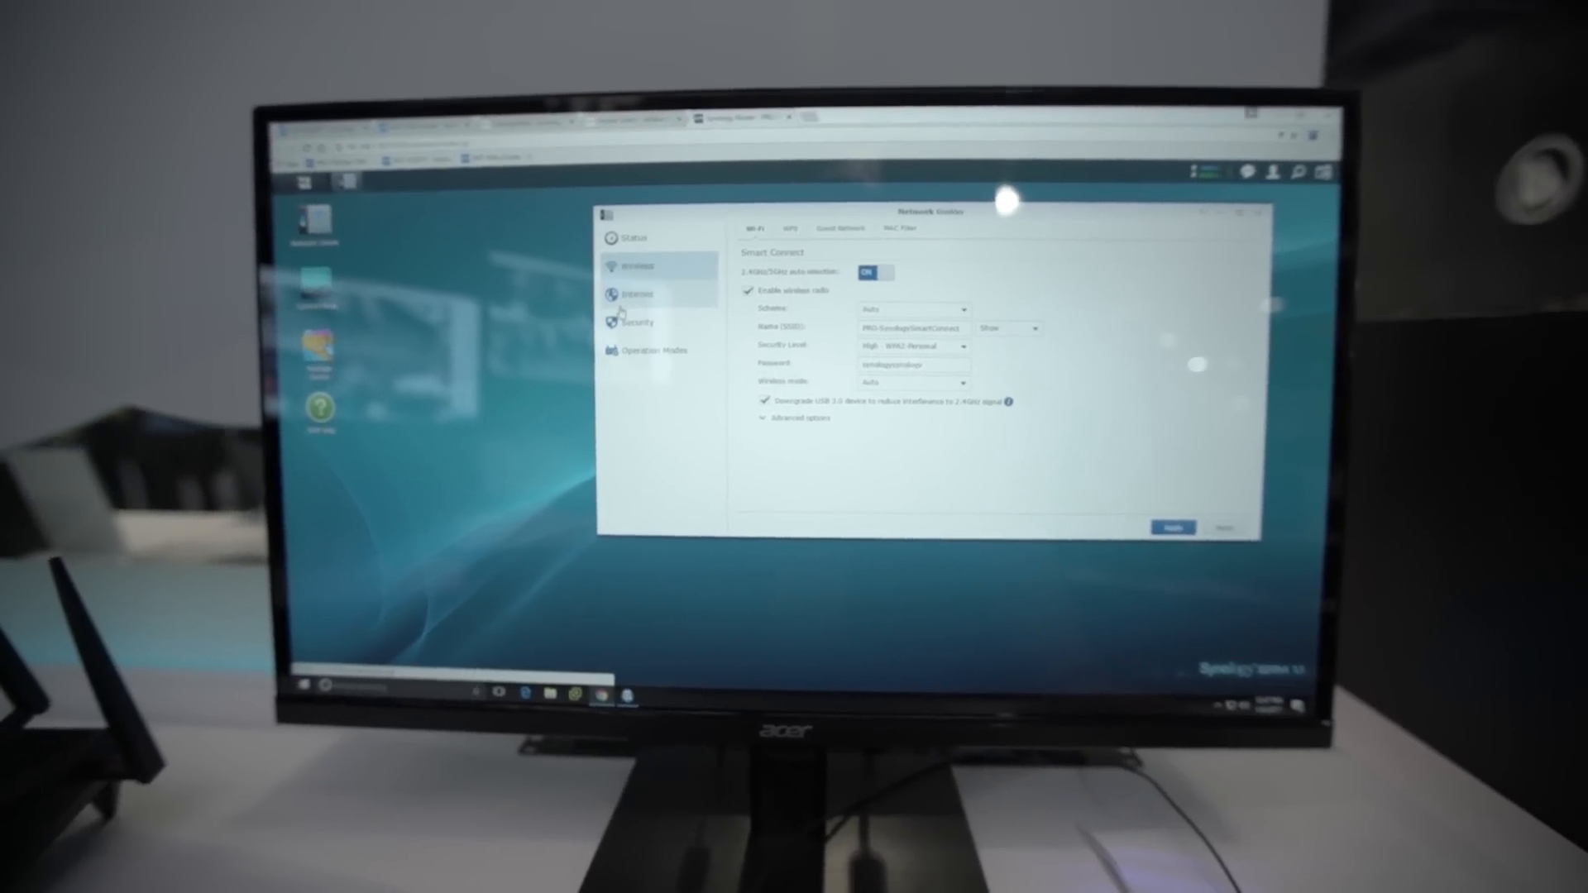
{"action": "left_click", "coordinate": [641, 295]}
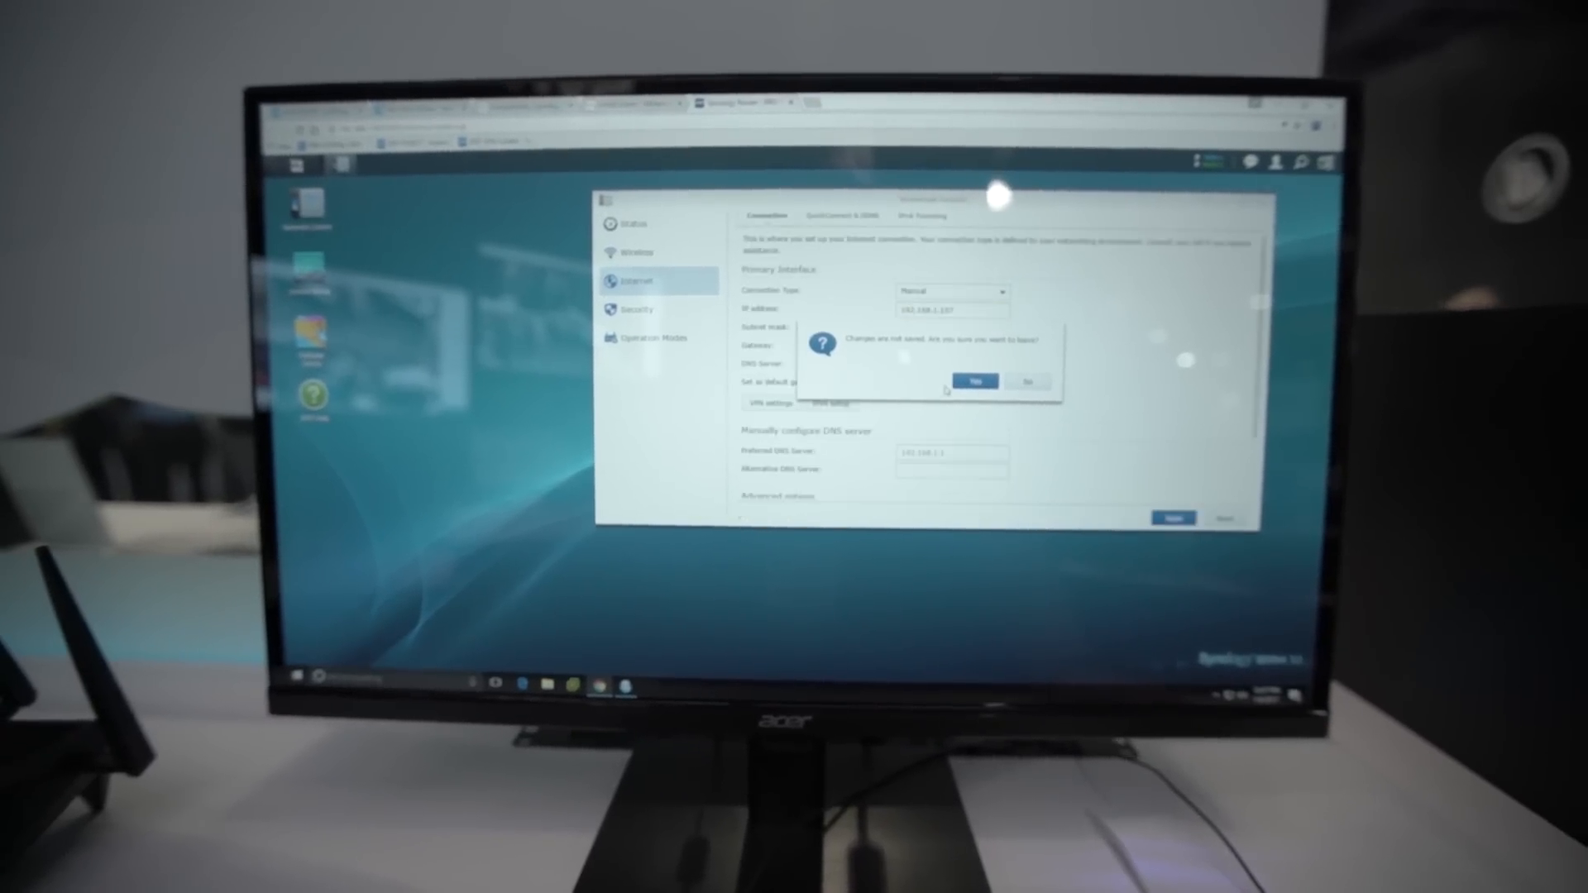
{"action": "left_click", "coordinate": [975, 383]}
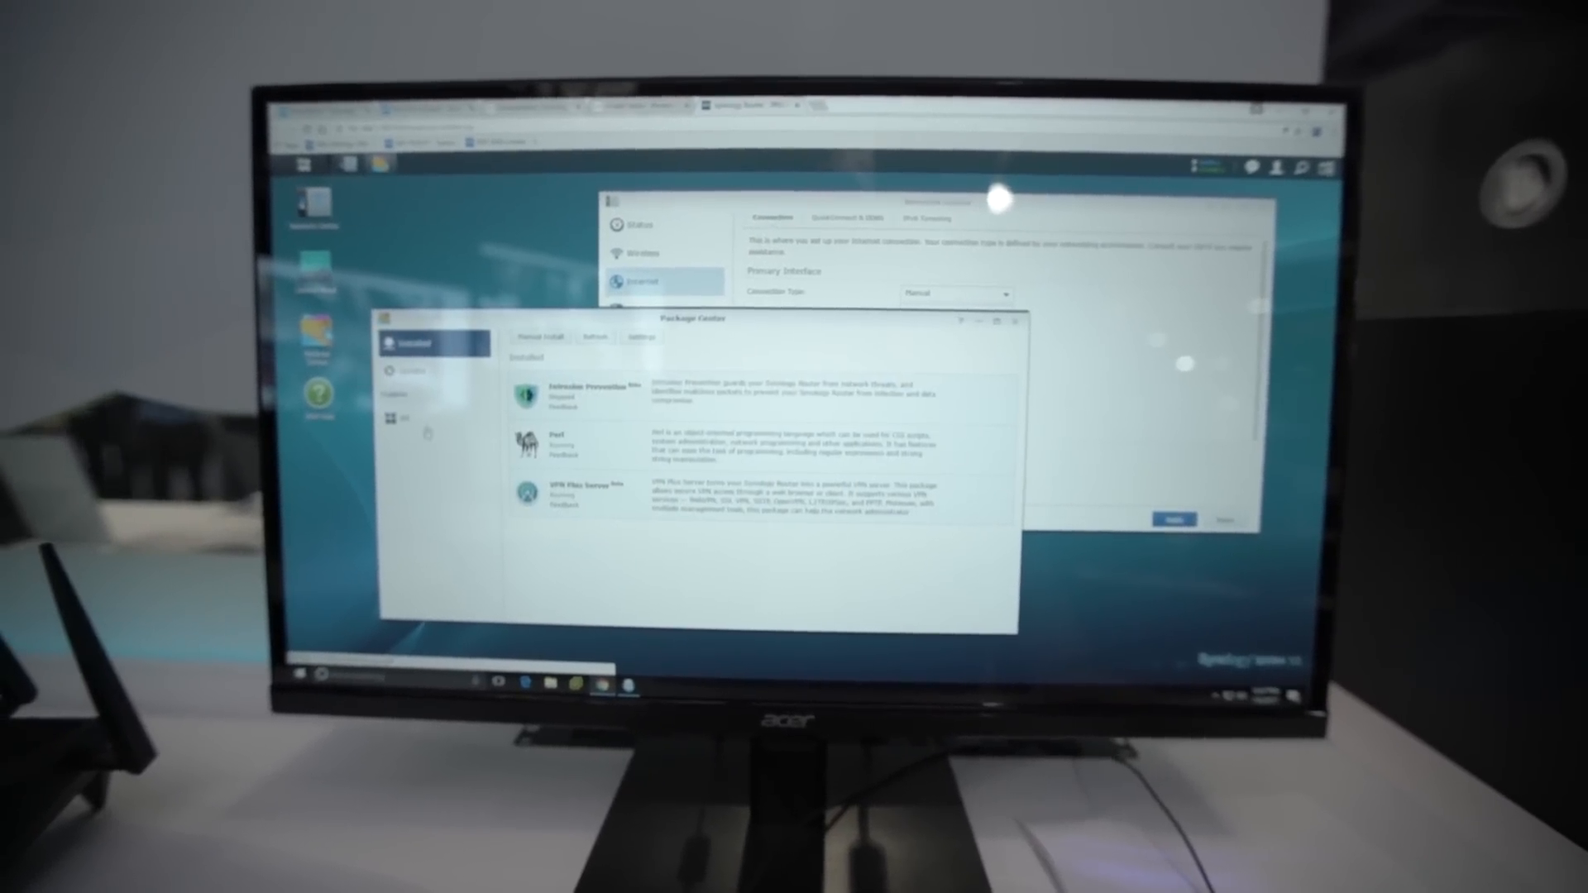
- Show all packages in Package Center and open VPN Plus Server's details
{"action": "left_click", "coordinate": [577, 492]}
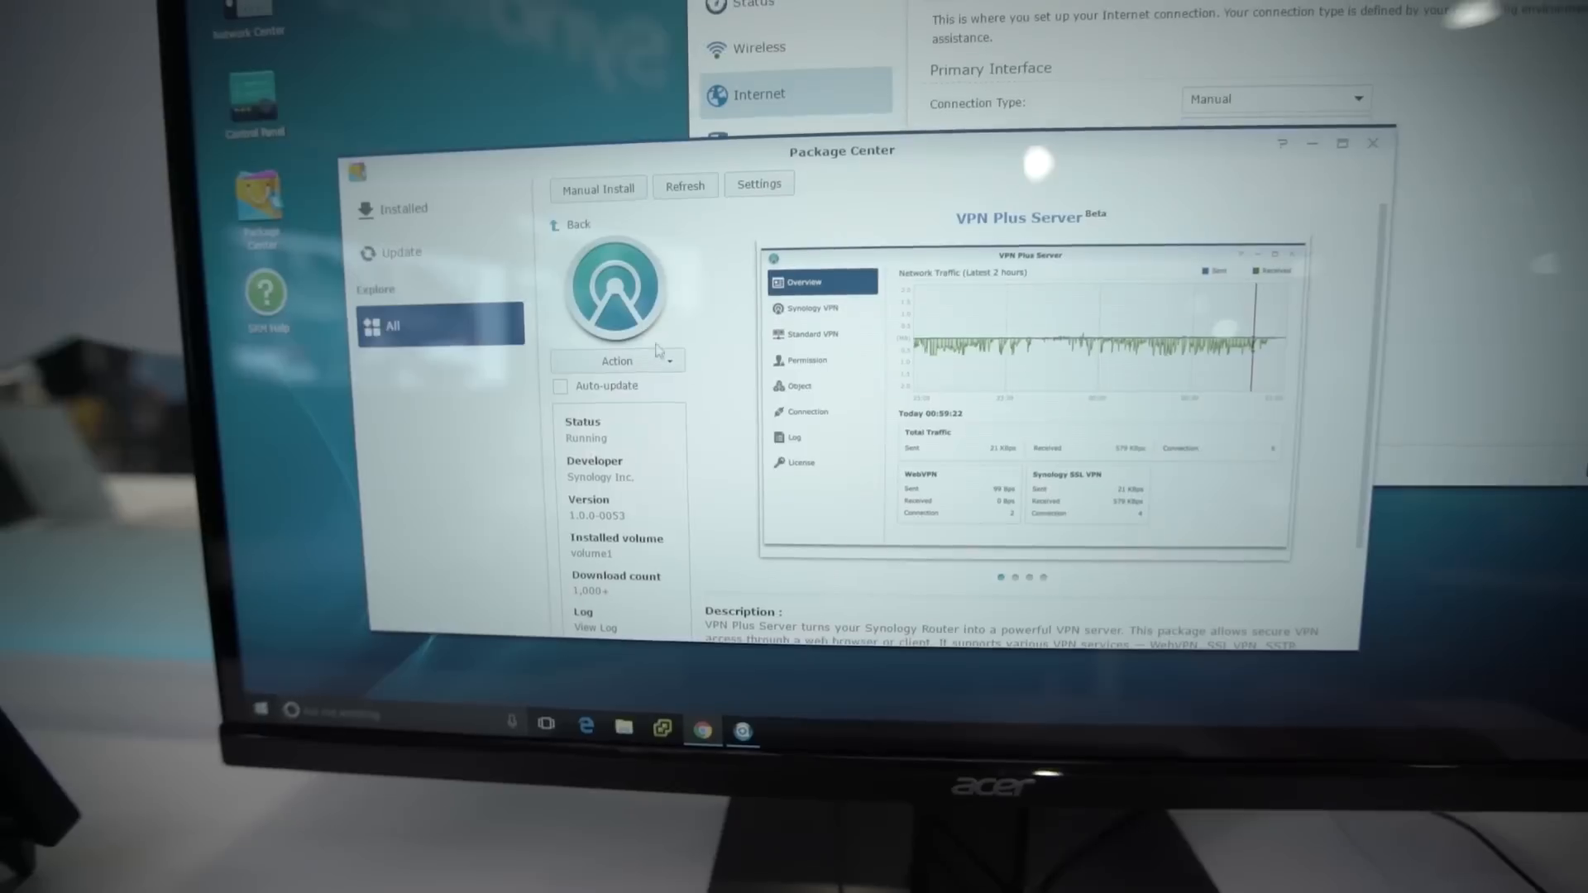
- Cycle through the VPN Plus Server screenshots, then close Package Center
{"action": "left_click", "coordinate": [805, 414]}
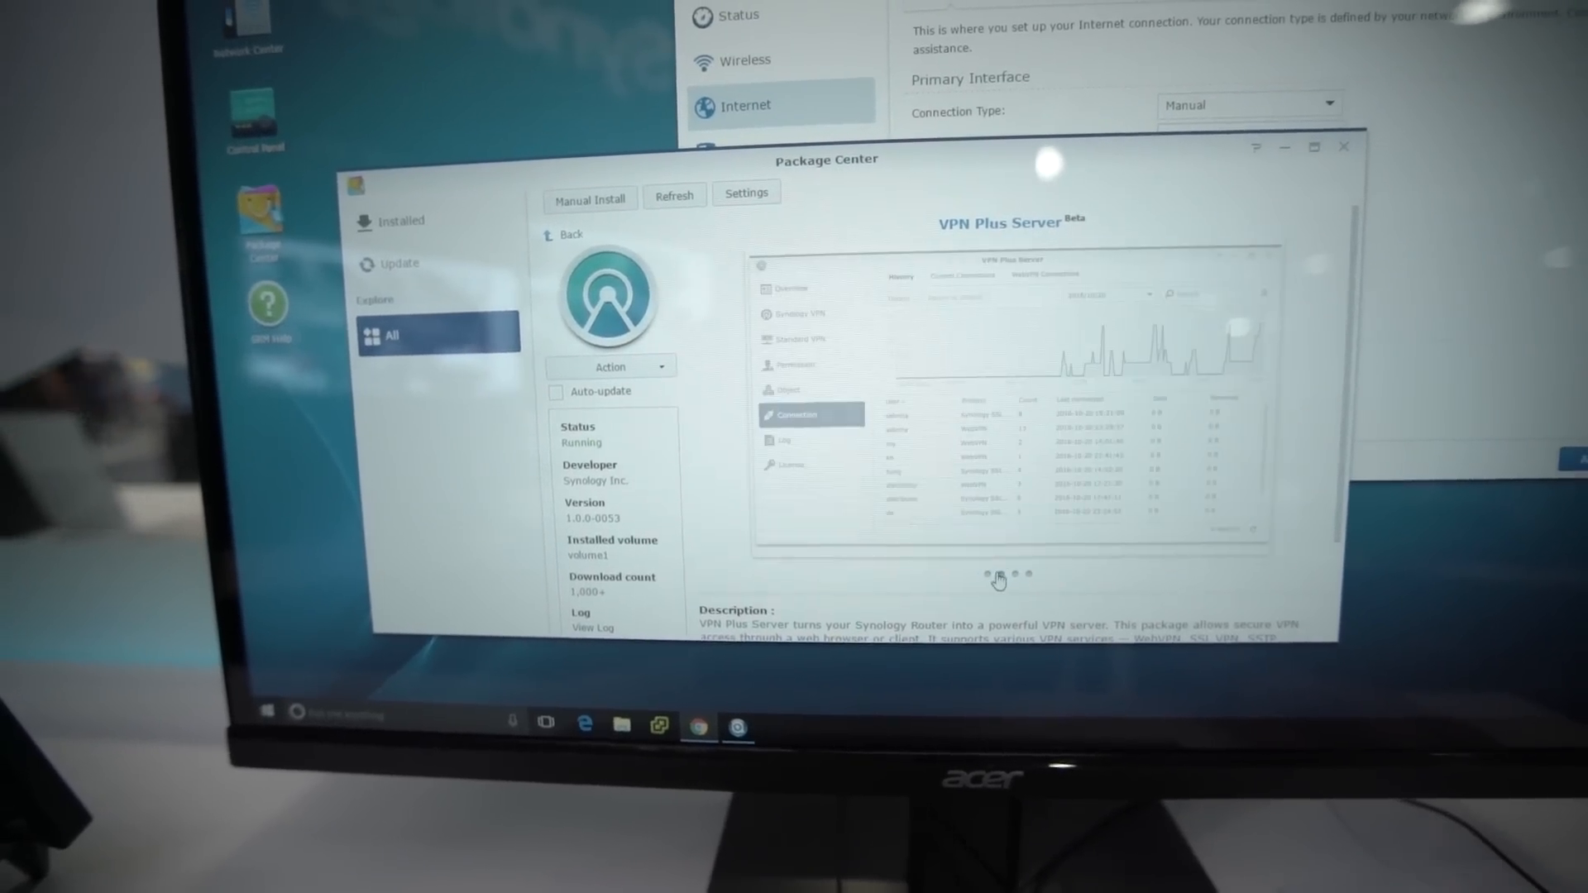
{"action": "left_click", "coordinate": [782, 288]}
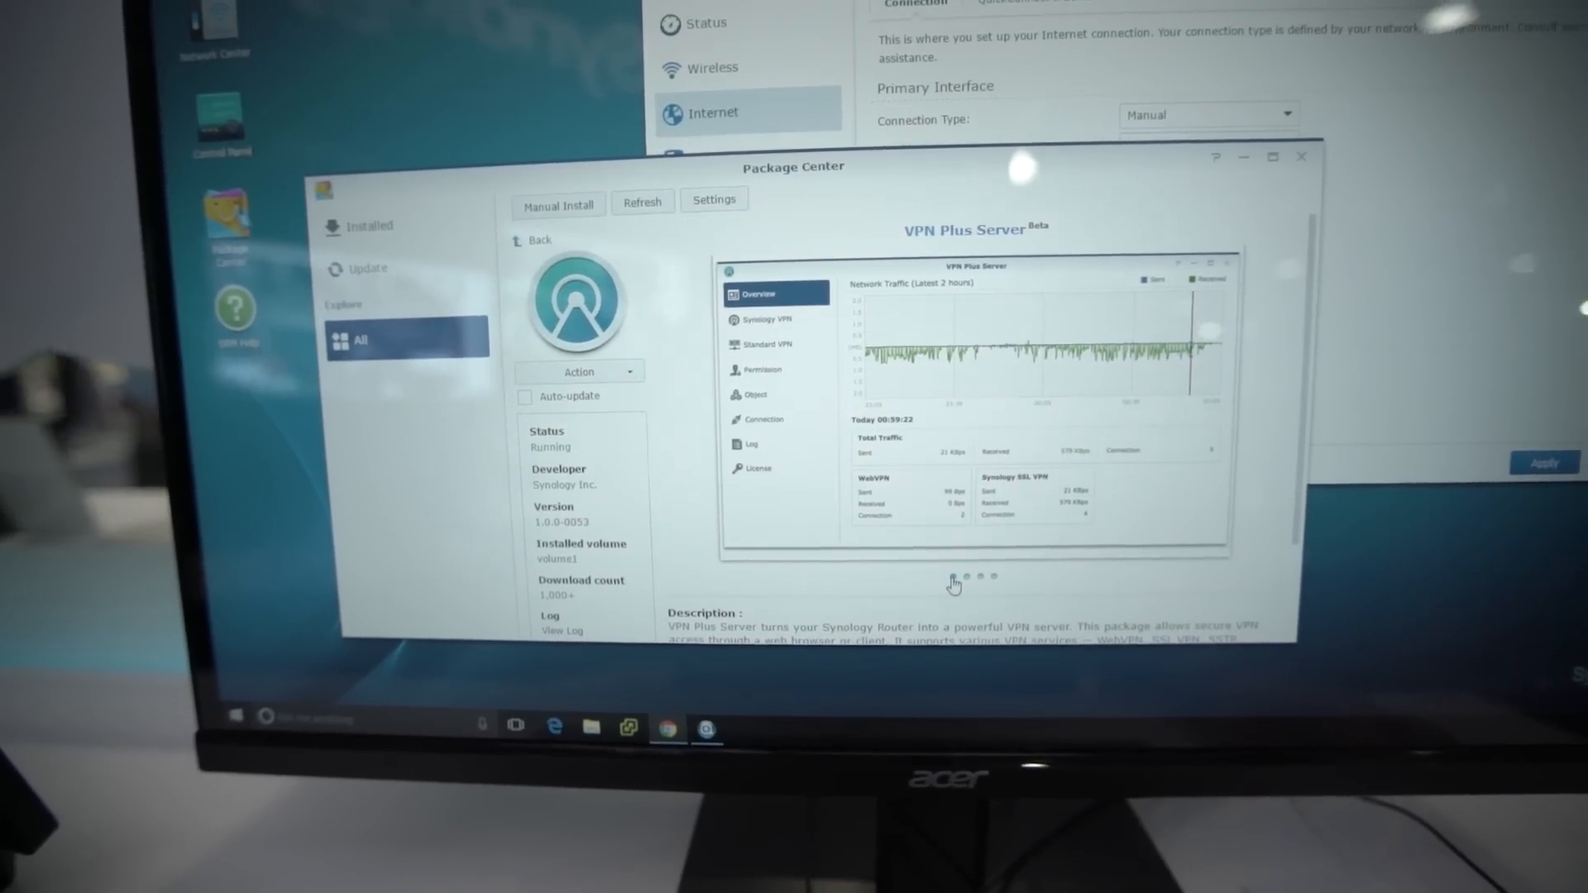
{"action": "left_click", "coordinate": [763, 419]}
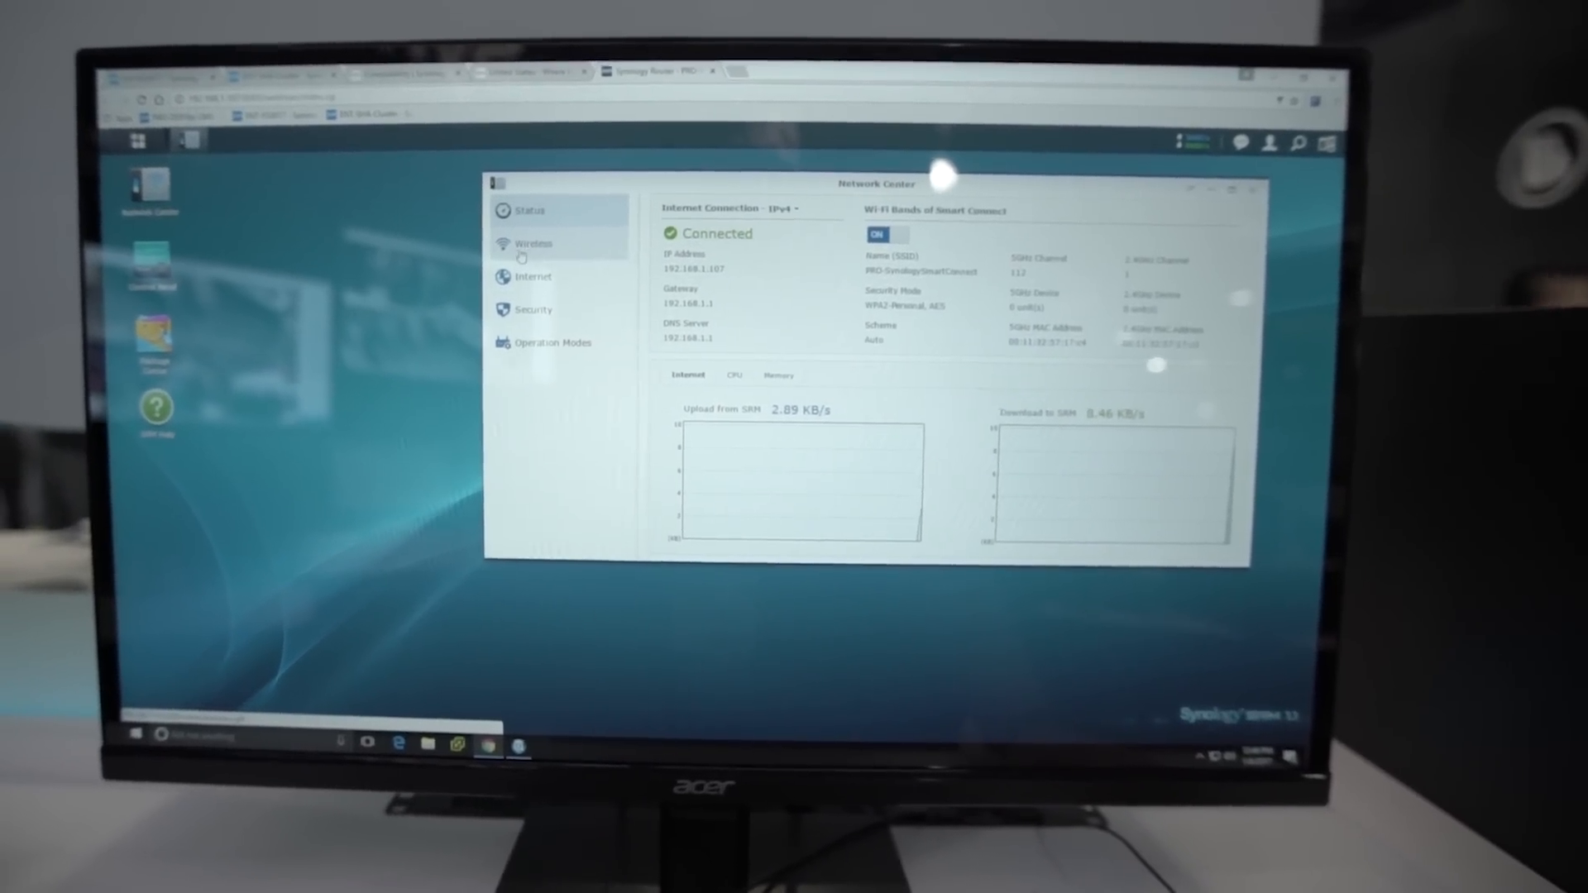
- Visit Wireless and Internet settings, dismiss the unsaved-changes warning, and show all packages
{"action": "left_click", "coordinate": [532, 243]}
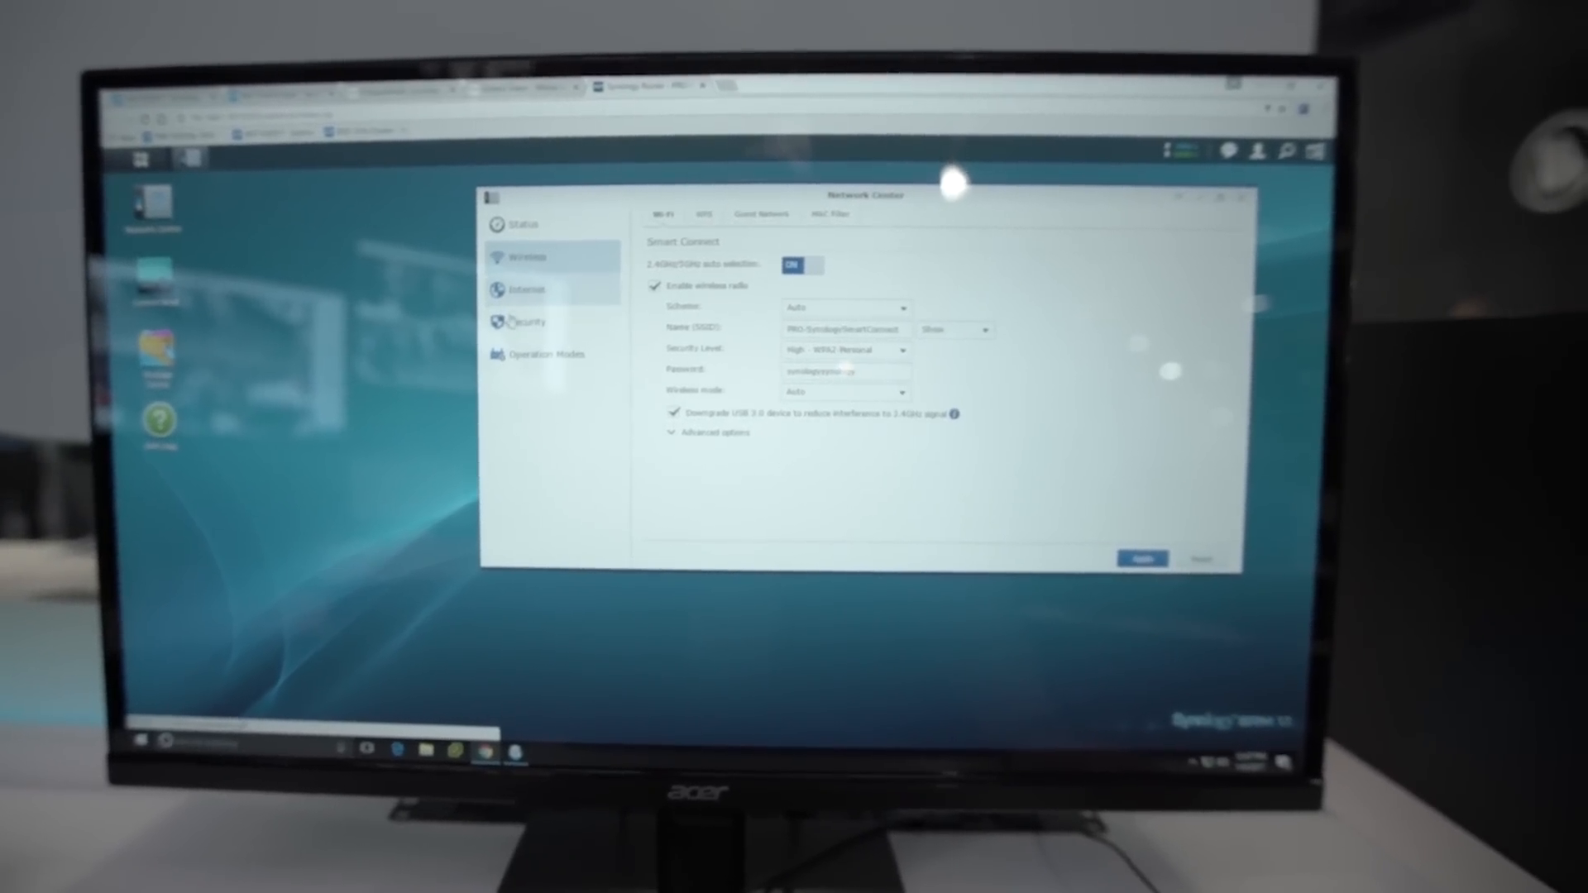
{"action": "left_click", "coordinate": [531, 289]}
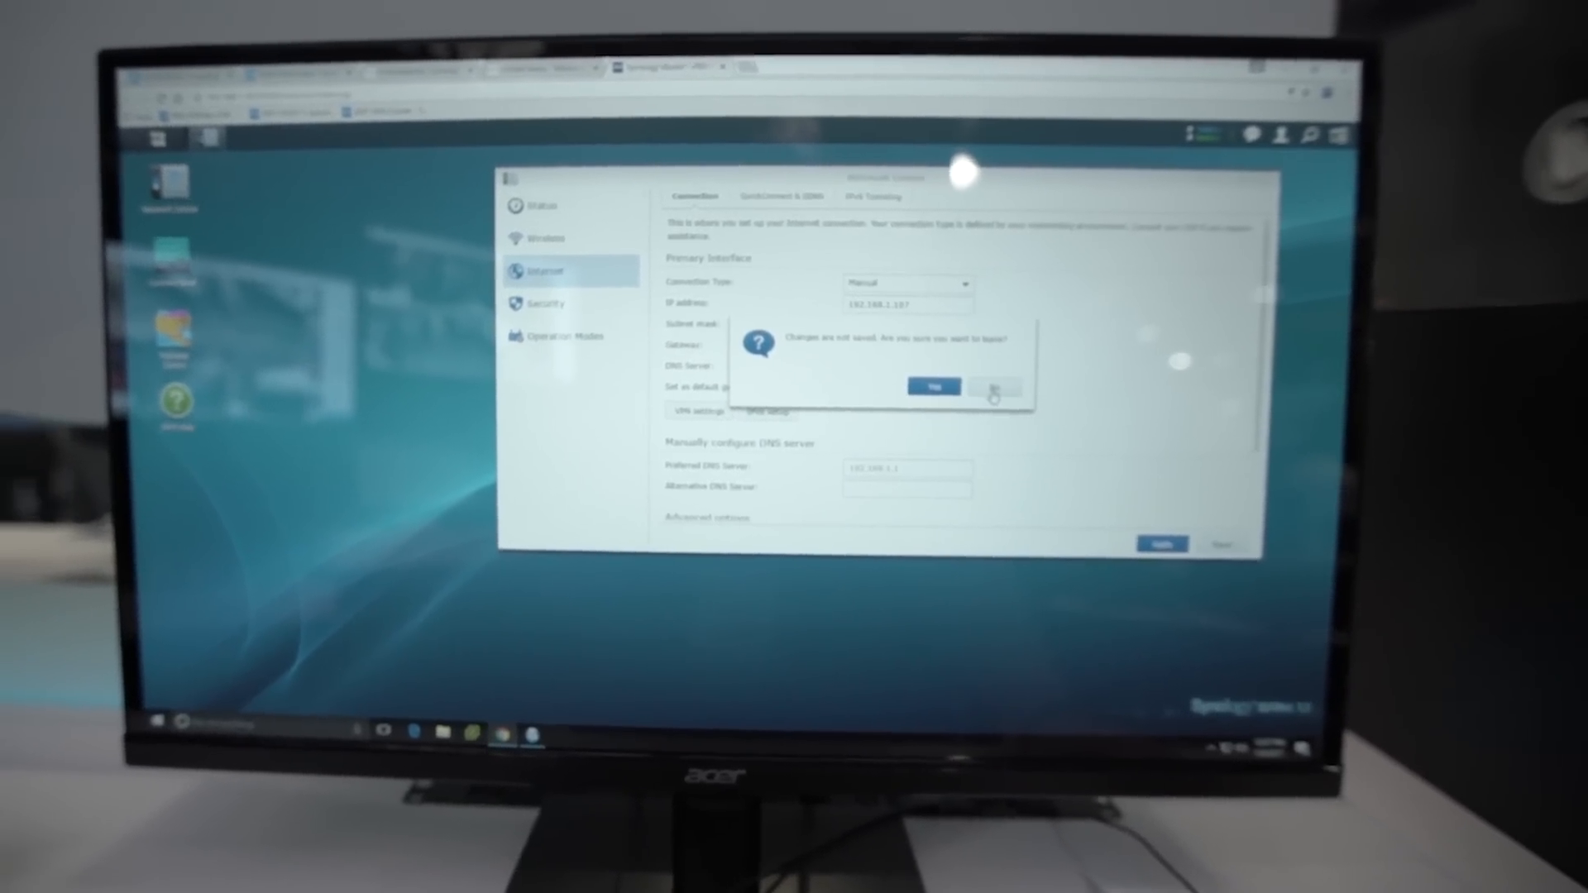
{"action": "left_click", "coordinate": [933, 388]}
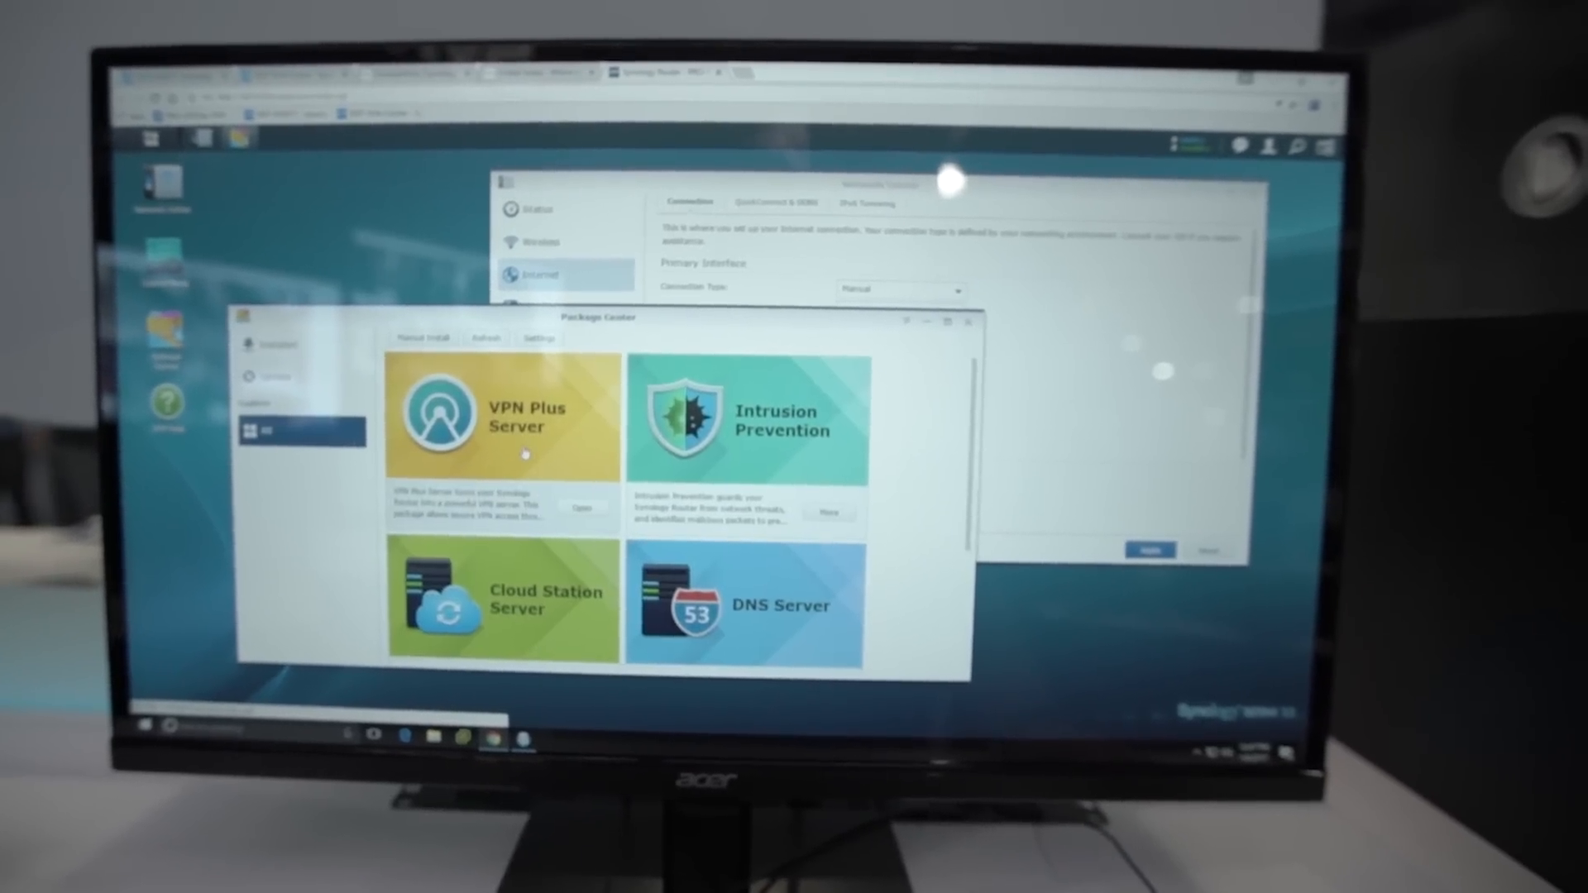
- Select the VPN Plus Server tile in the Package Center catalogue
{"action": "left_click", "coordinate": [498, 415]}
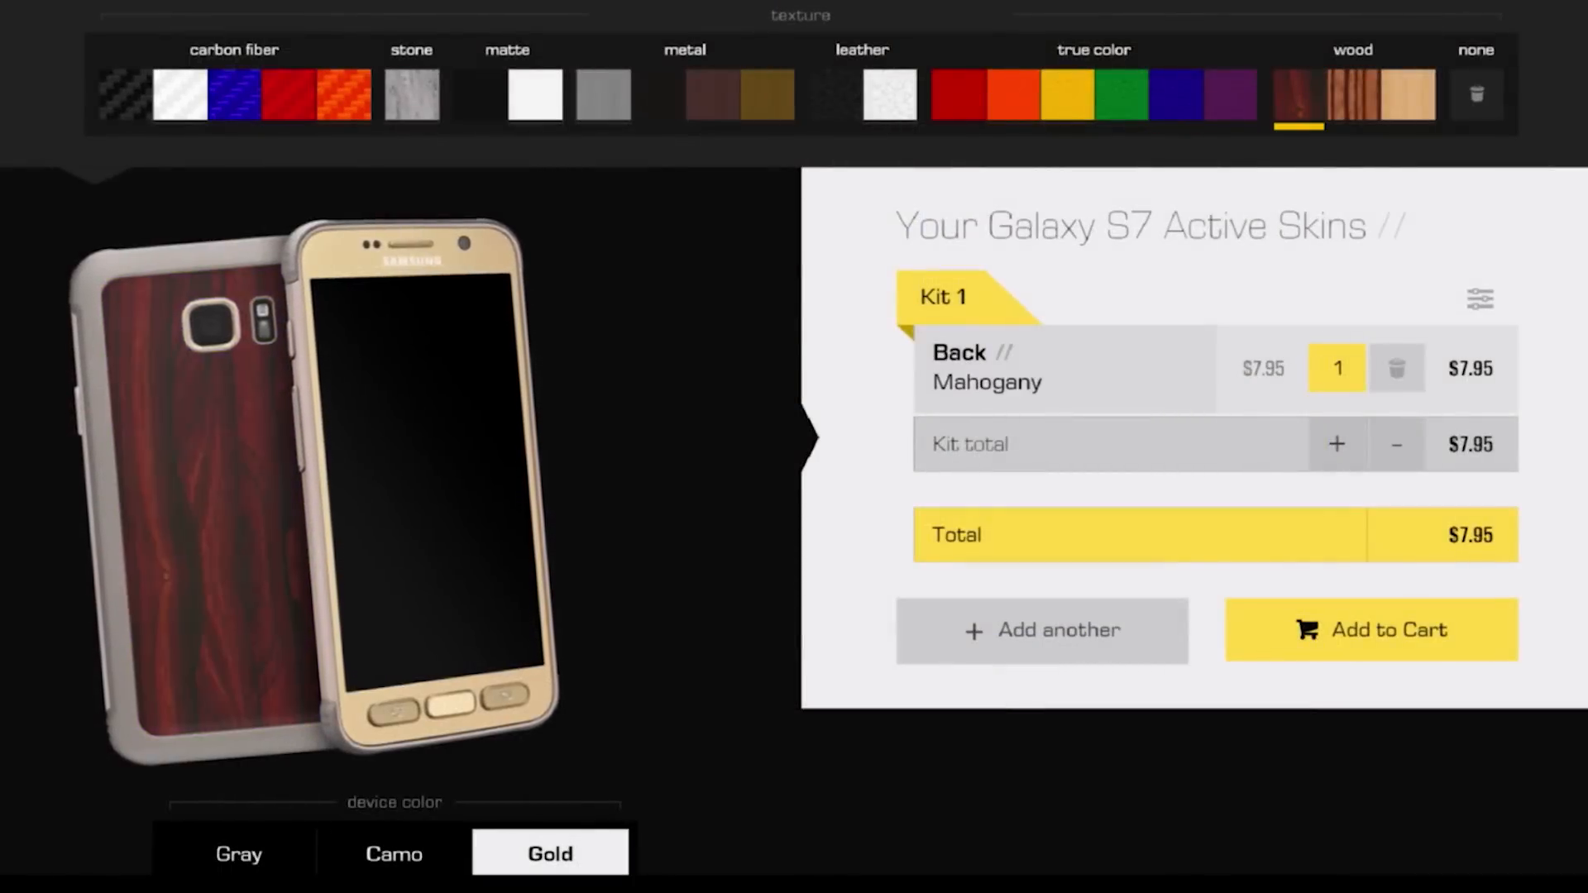
- Pick the purple, white leather and red swatches, reaching a $15.90 Galaxy S7 Active kit
{"action": "left_click", "coordinate": [1231, 94]}
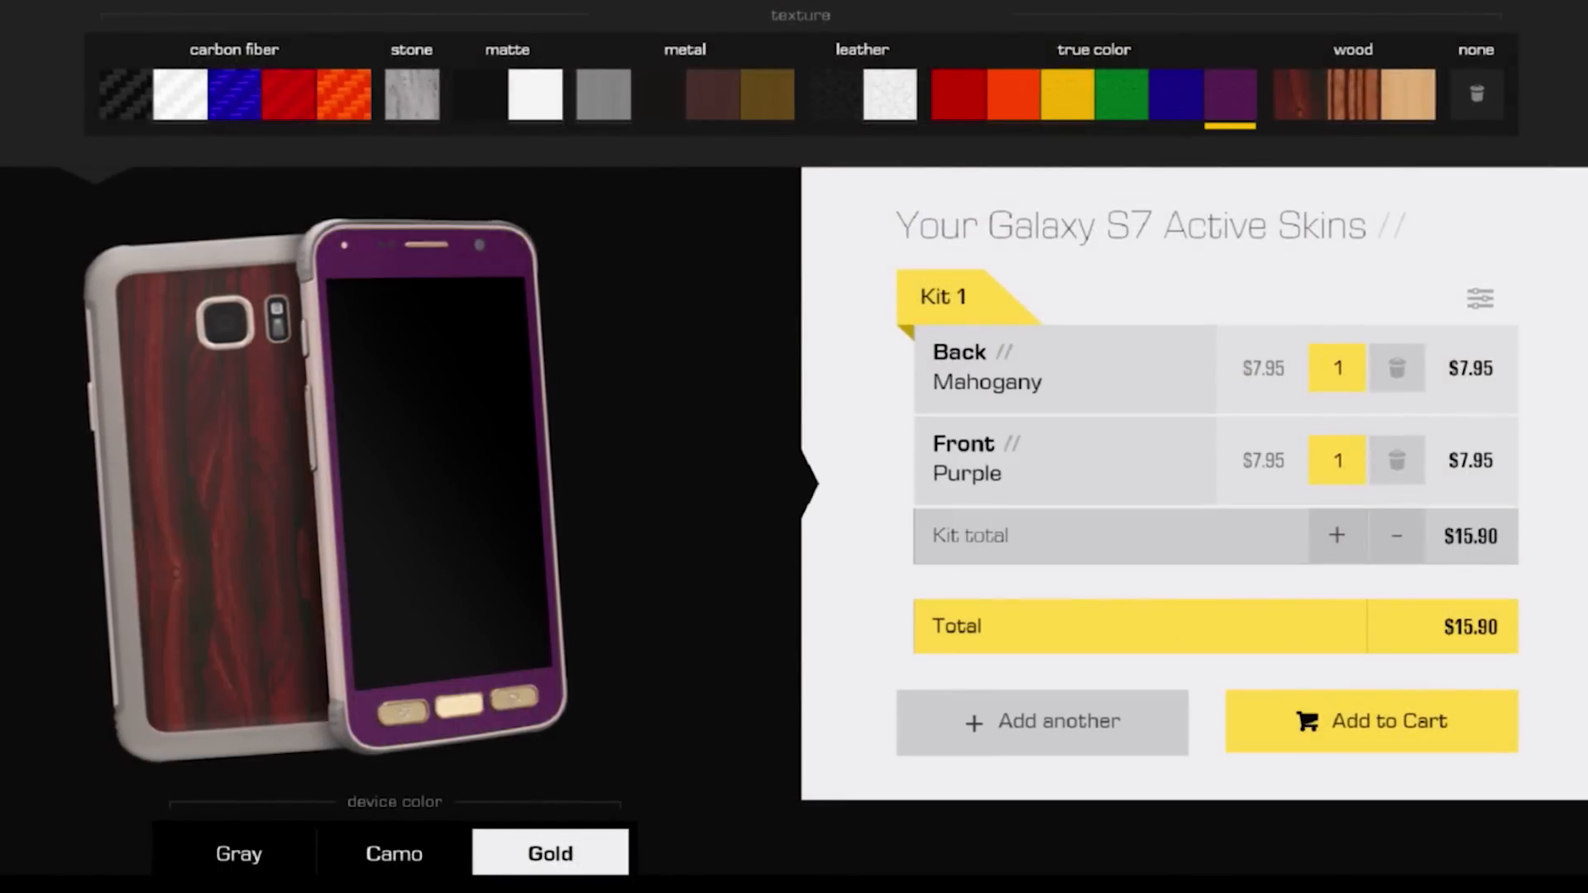
{"action": "left_click", "coordinate": [888, 93]}
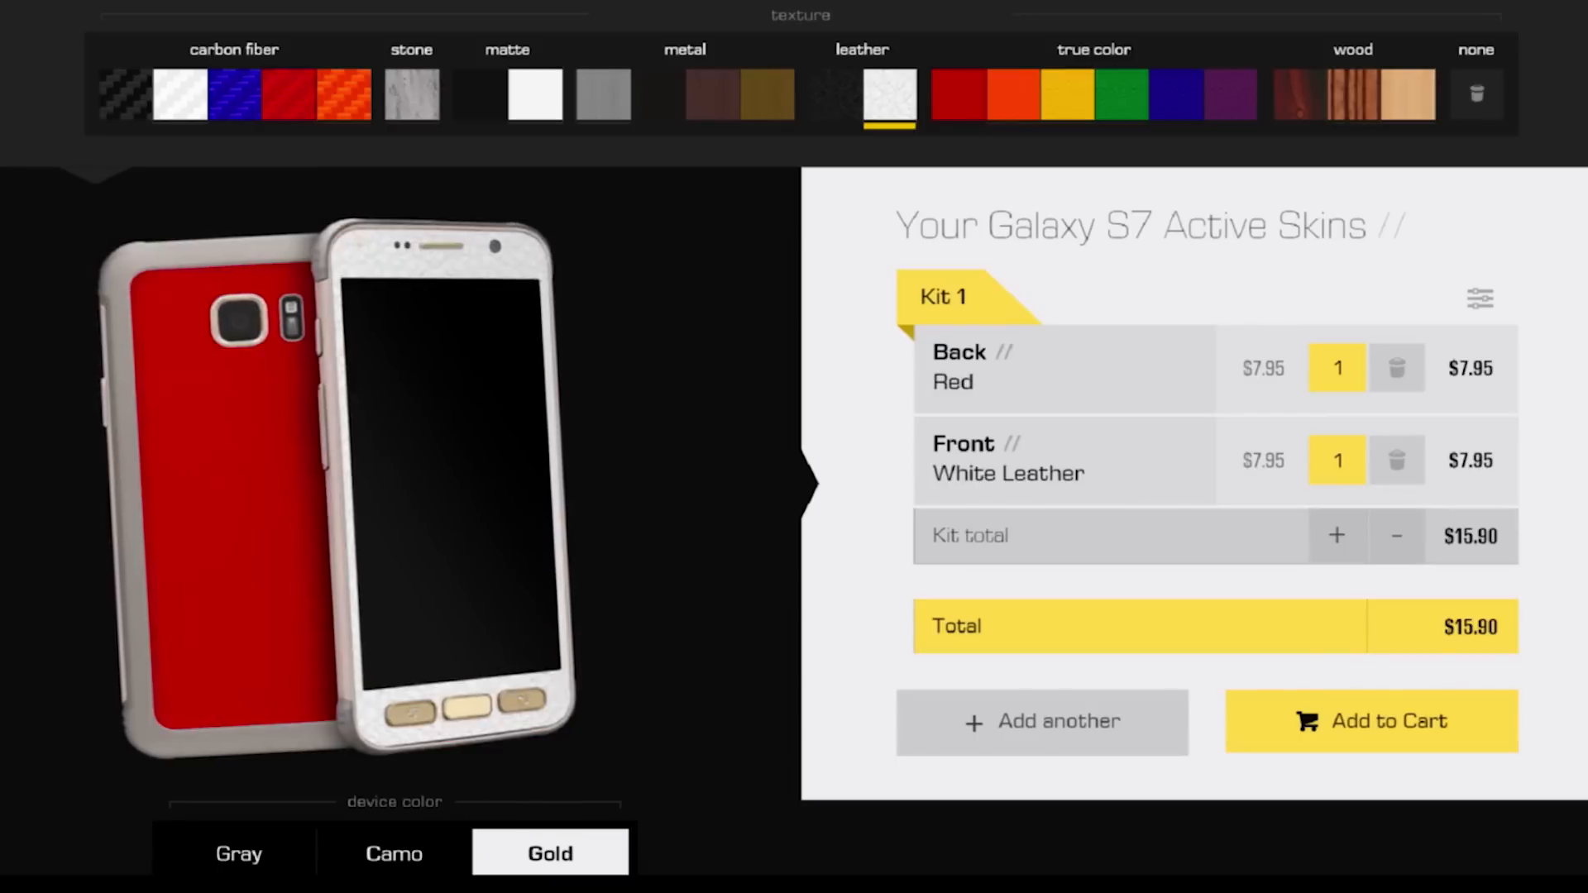
{"action": "left_click", "coordinate": [535, 94]}
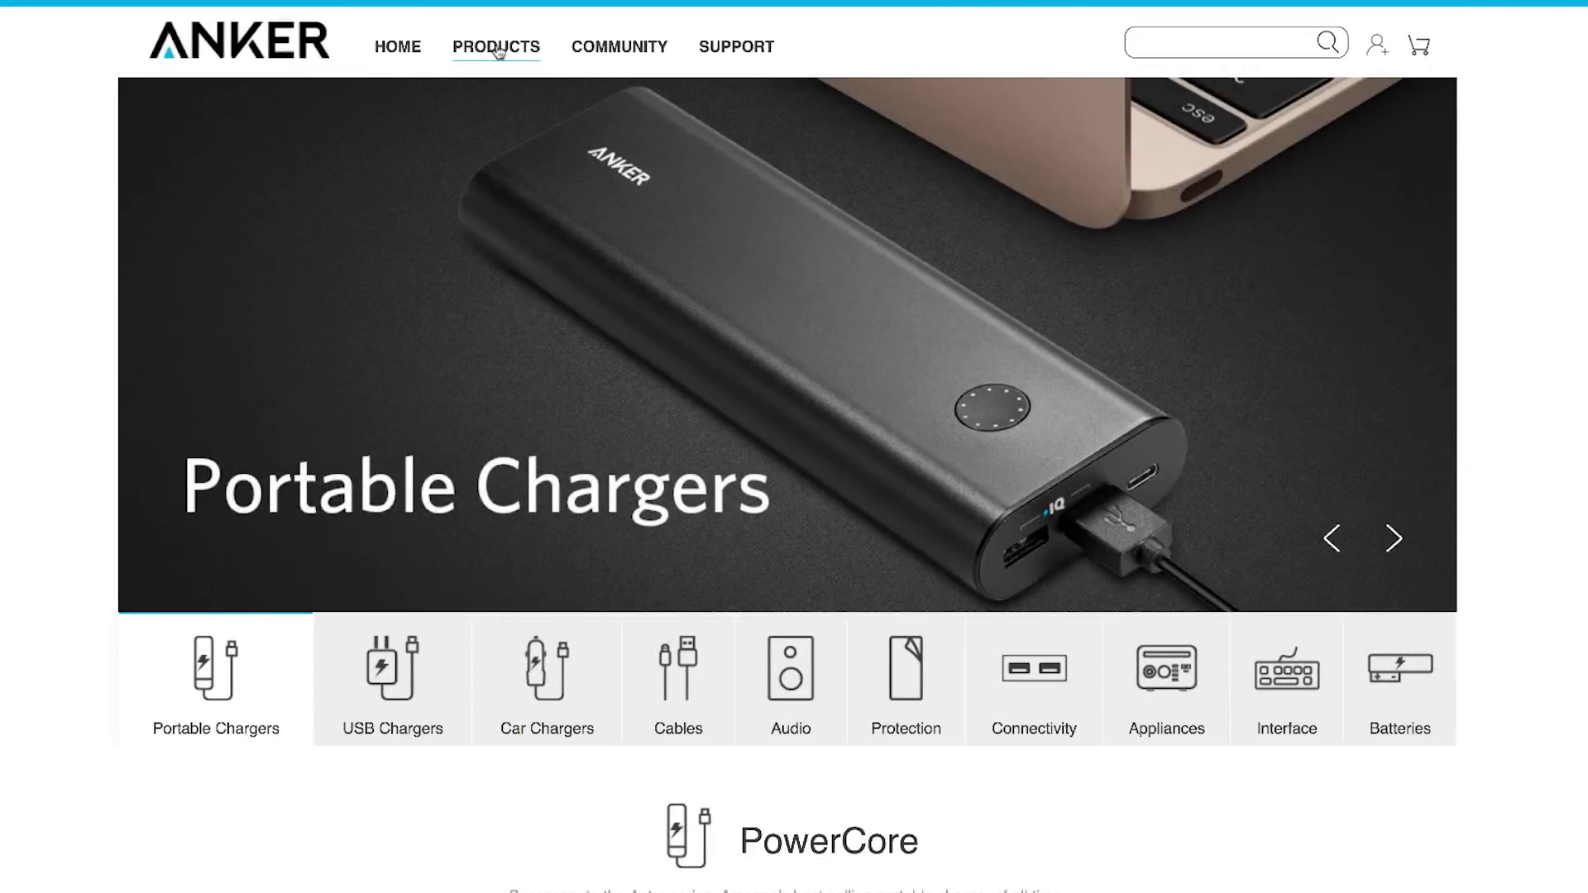
- Scroll down Anker's Portable Chargers page past PowerCore, PowerCore+ and Jump Starters
{"action": "scroll", "scroll_direction": "down", "scroll_amount": 3}
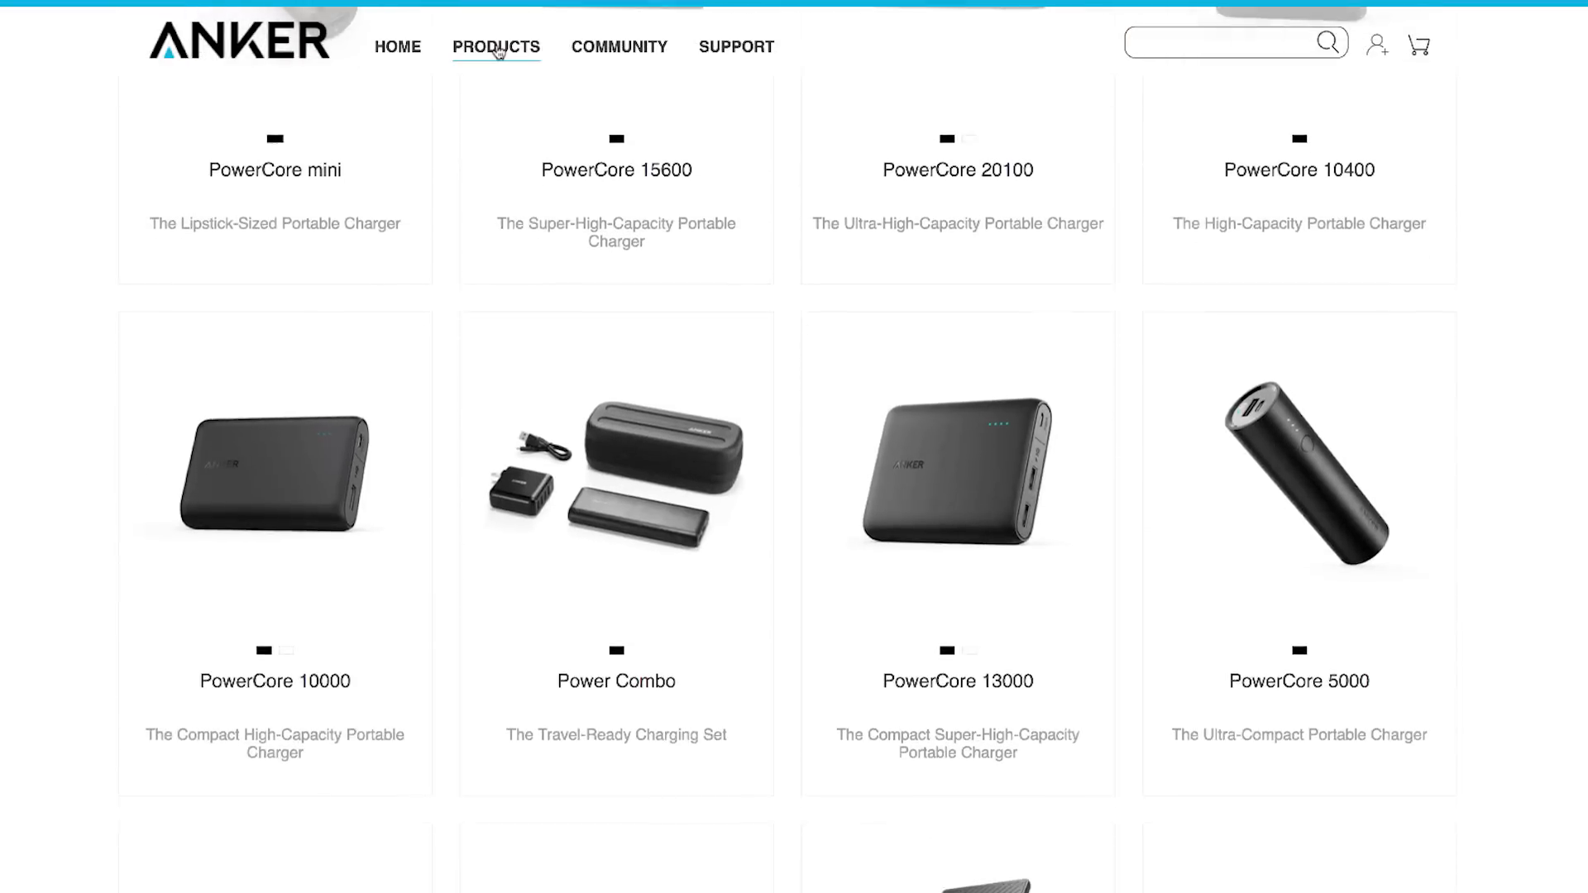
{"action": "scroll", "scroll_direction": "down", "scroll_amount": 3}
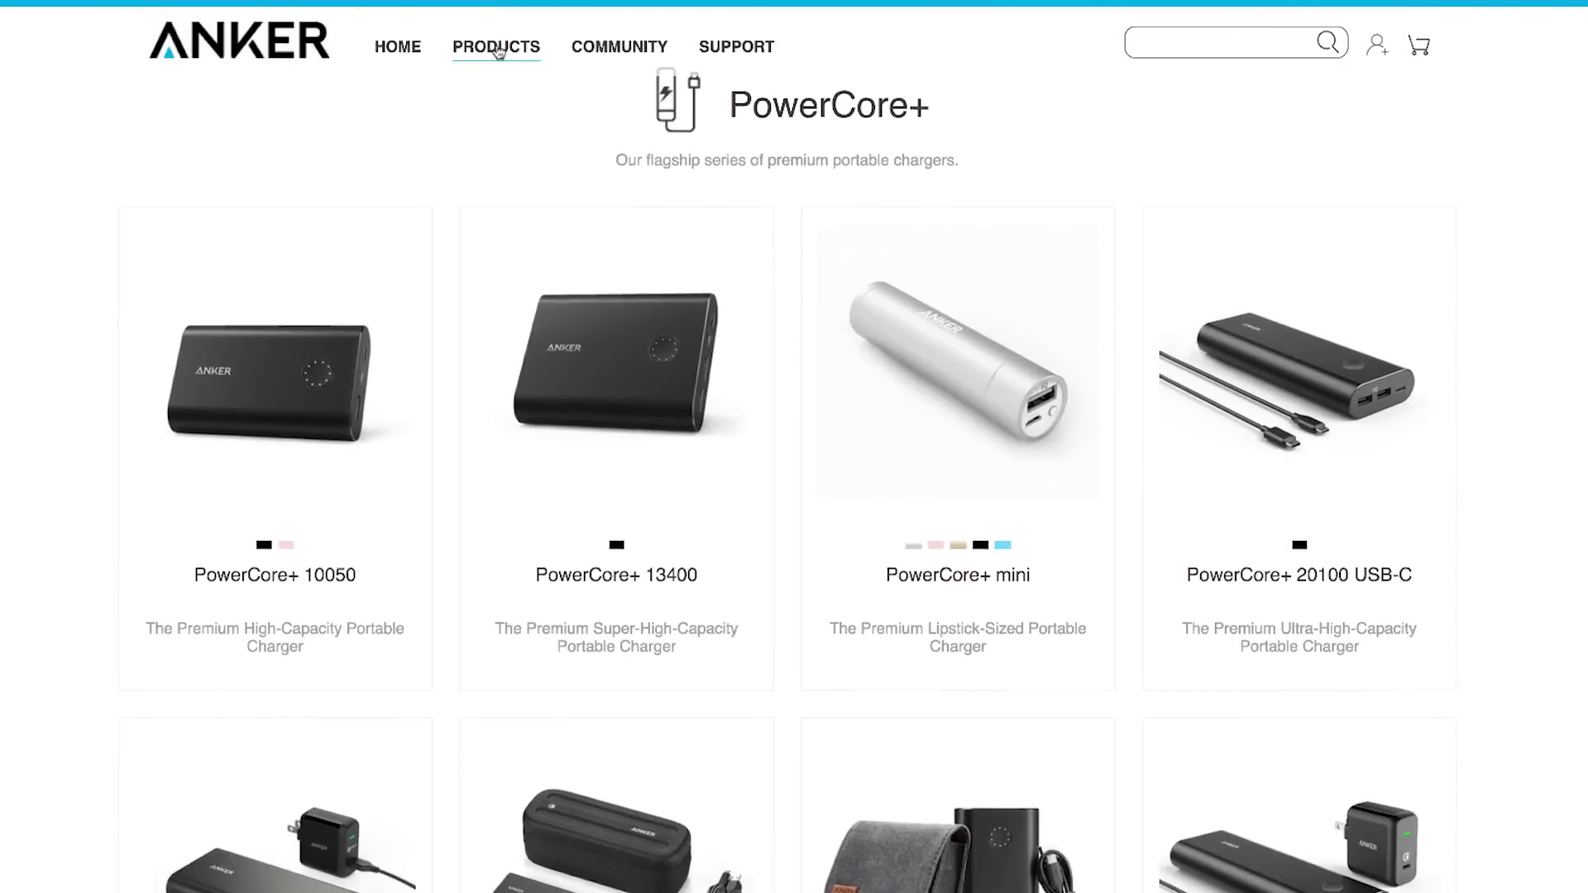
{"action": "scroll", "scroll_direction": "down", "scroll_amount": 3}
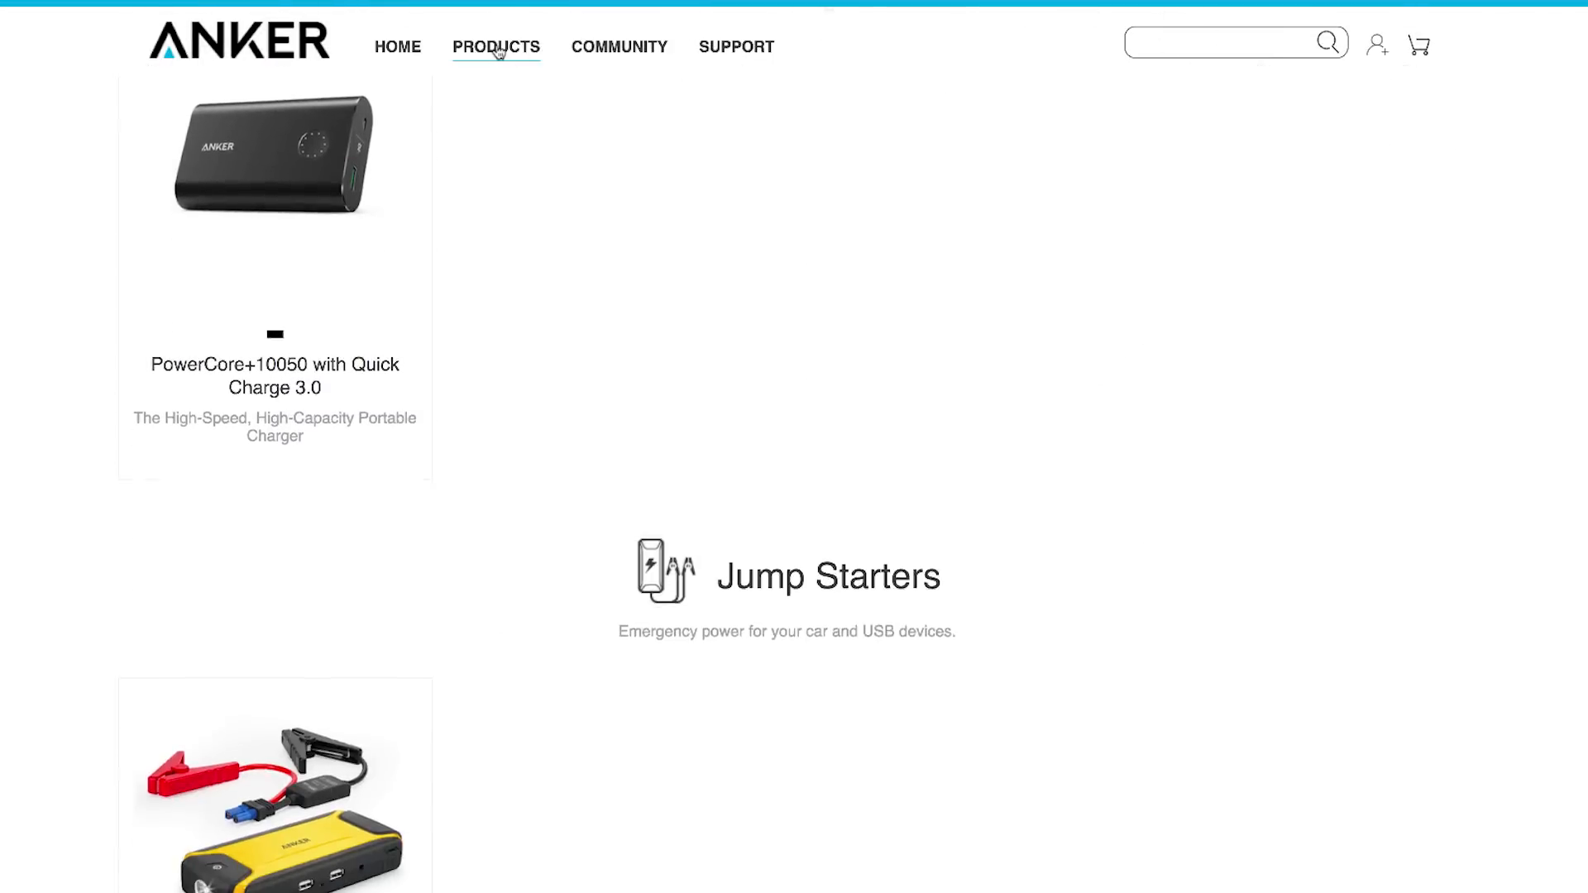